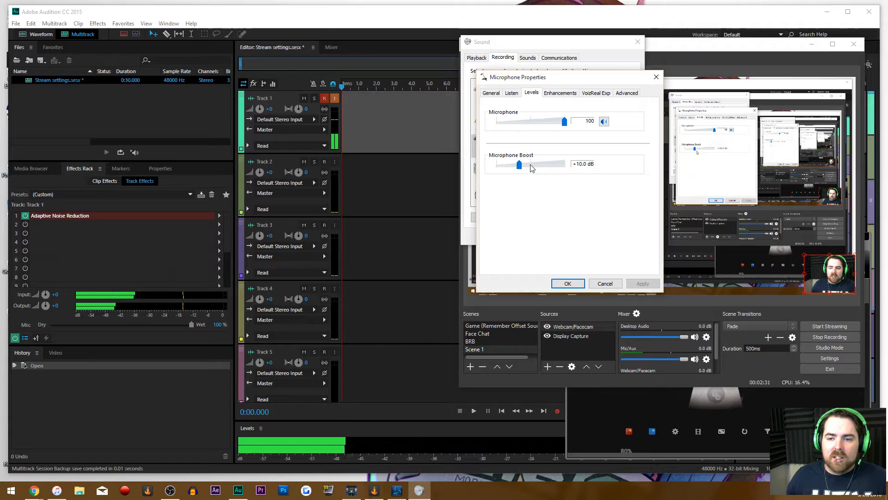
Drag the Microphone Boost slider from +10.0 dB down to 0.0 dB, keeping volume at 100.
{"action": "left_click_drag", "start_coordinate": [520, 164], "coordinate": [497, 163]}
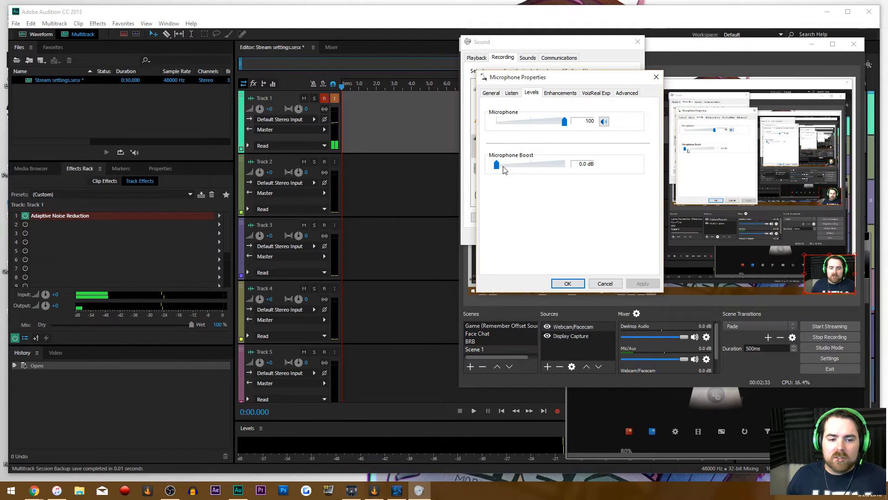